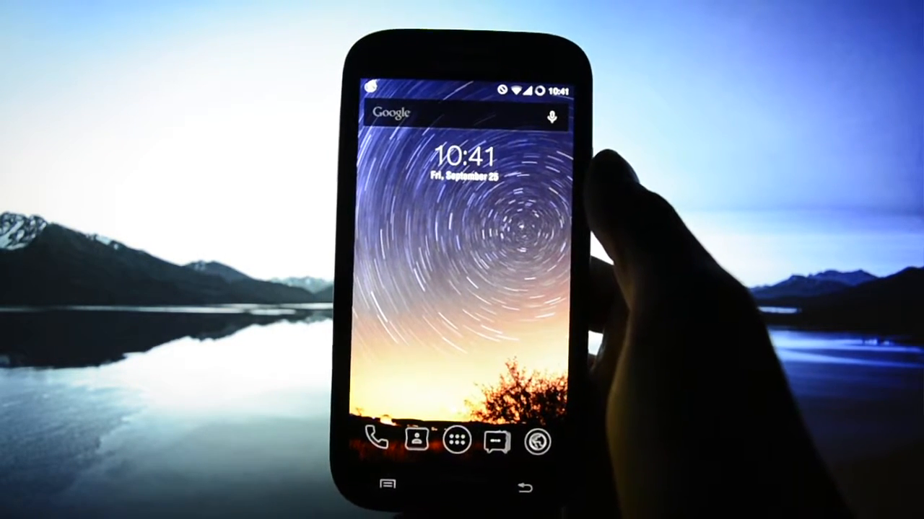
- Check About phone for Android 5.1.1 and DU v9.7, then return to the app drawer
left_click(457, 440)
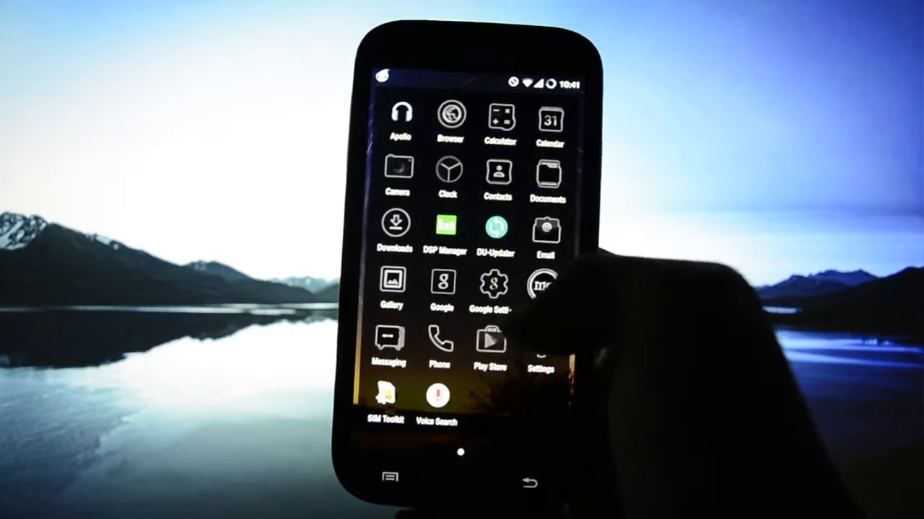
left_click(540, 346)
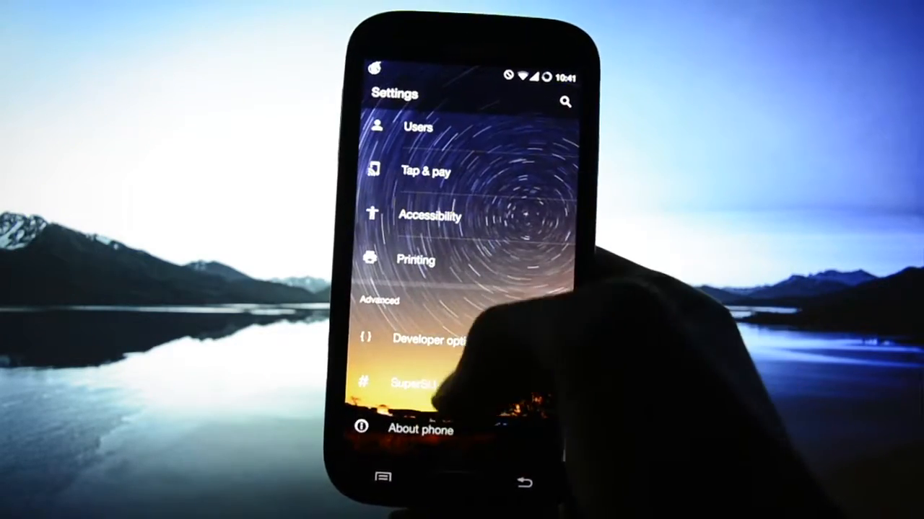
left_click(420, 430)
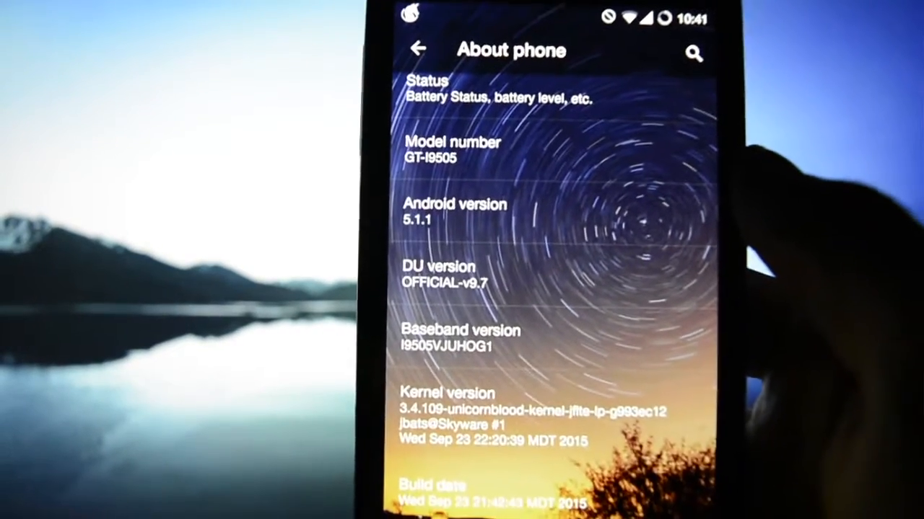
scroll("down", 3)
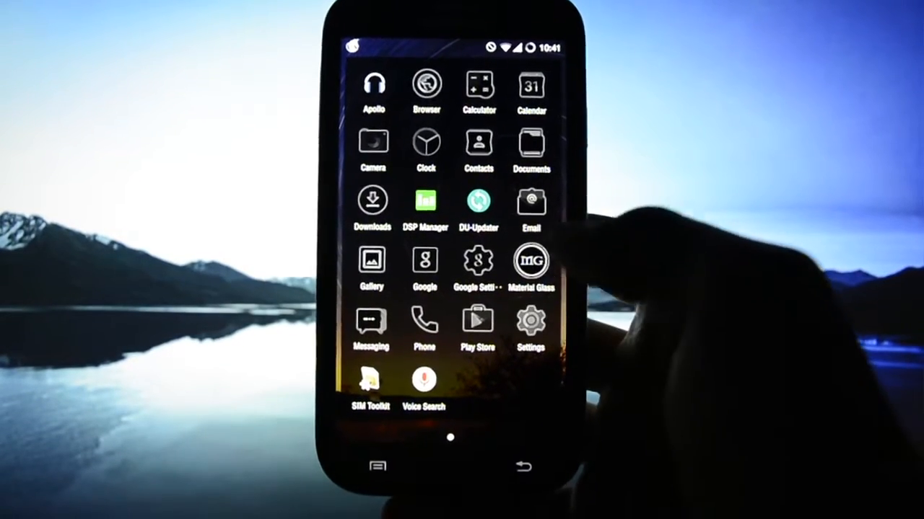
- Apply the System (Default) theme from Settings > Themes and go back home
left_click(529, 329)
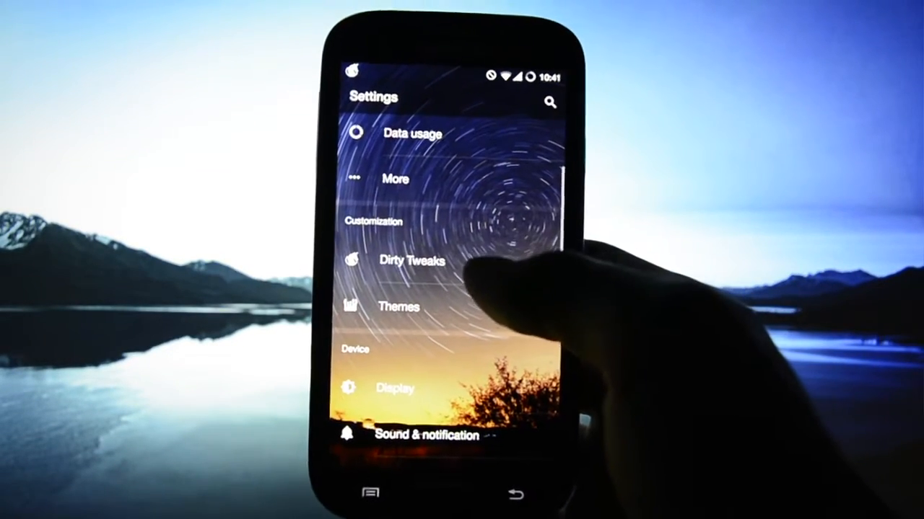
left_click(397, 306)
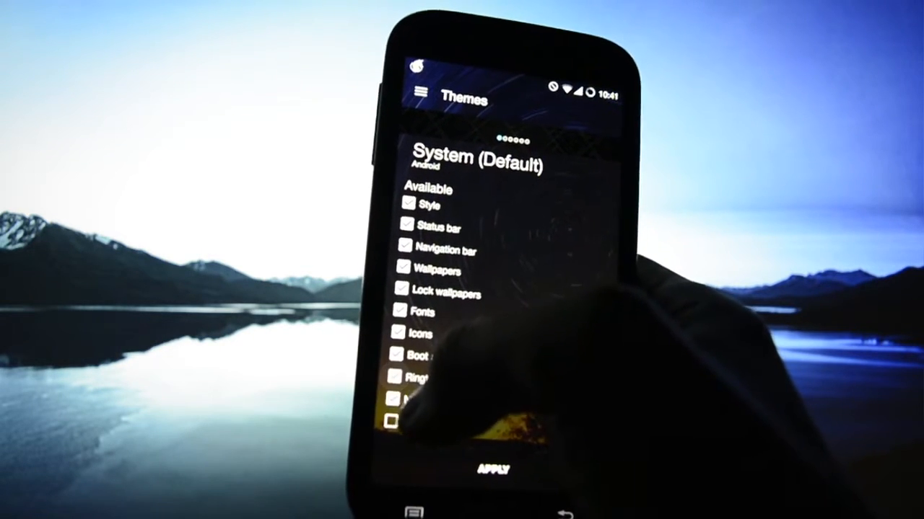
left_click(493, 469)
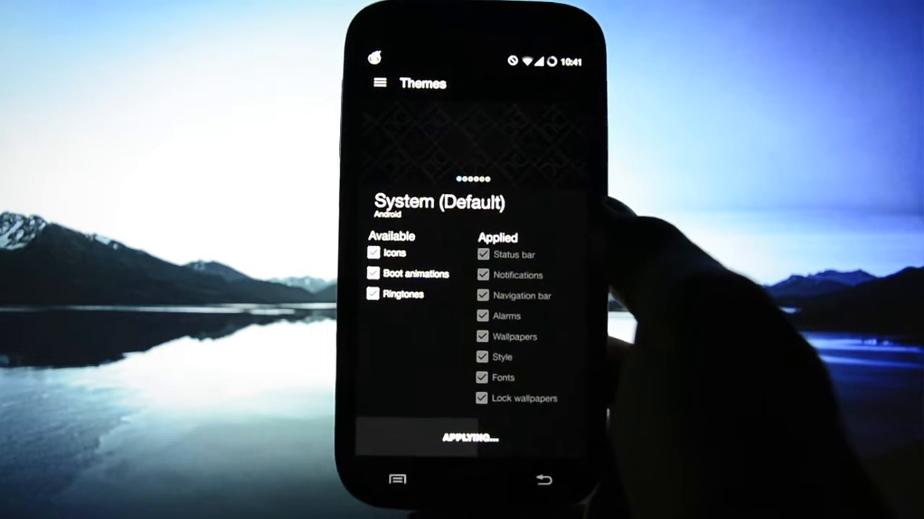
left_click(470, 437)
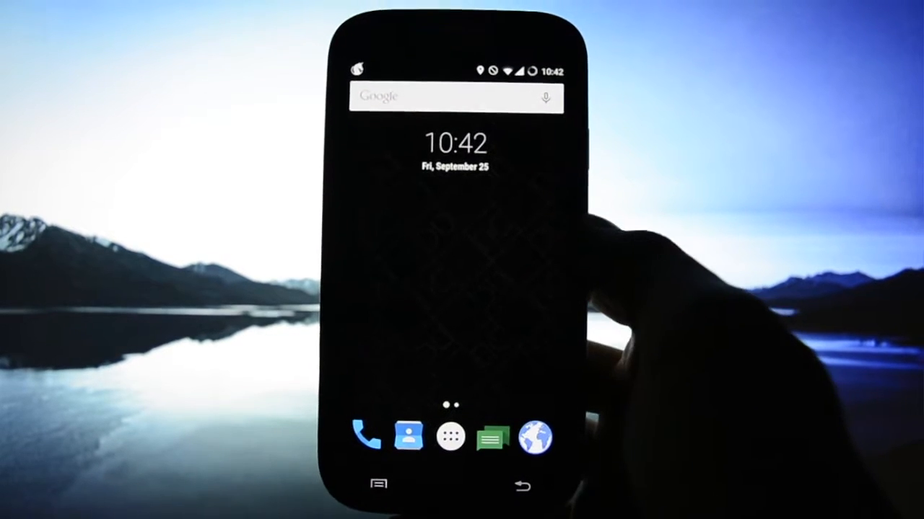
- From the app drawer, go to Settings > Customization > Dirty Tweaks
left_click(450, 437)
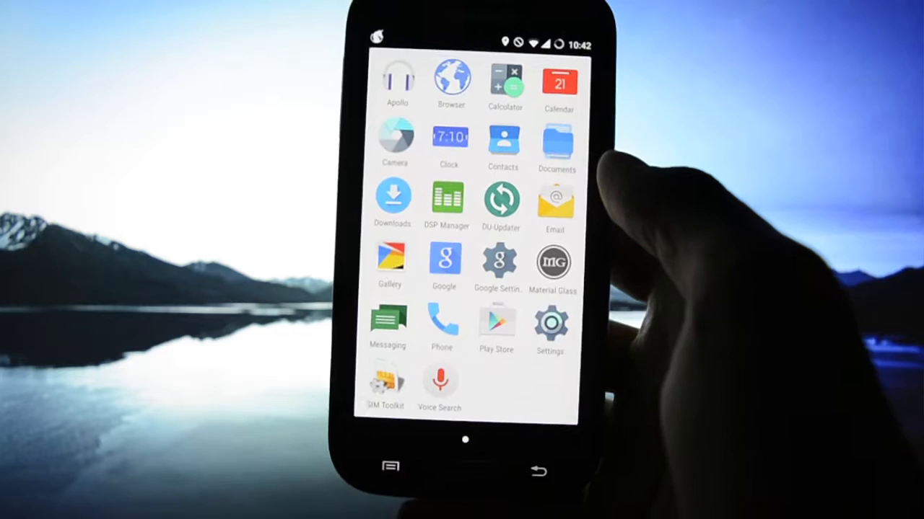
left_click(549, 325)
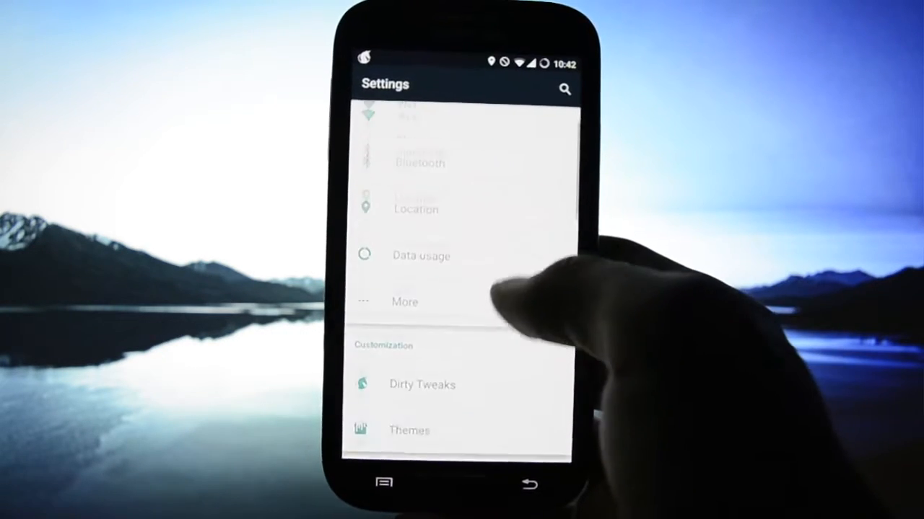
left_click(422, 384)
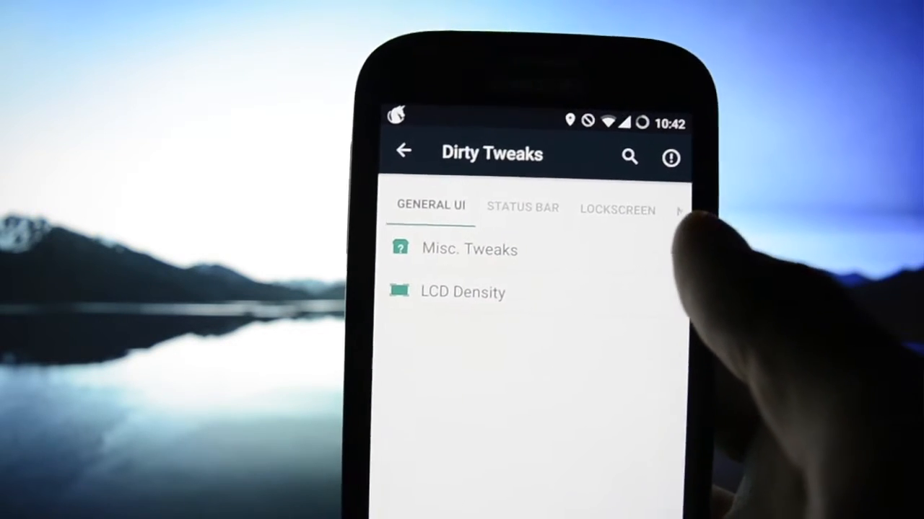
- Switch on Task Manager in Misc. Tweaks and verify it in the notification shade
left_click(469, 249)
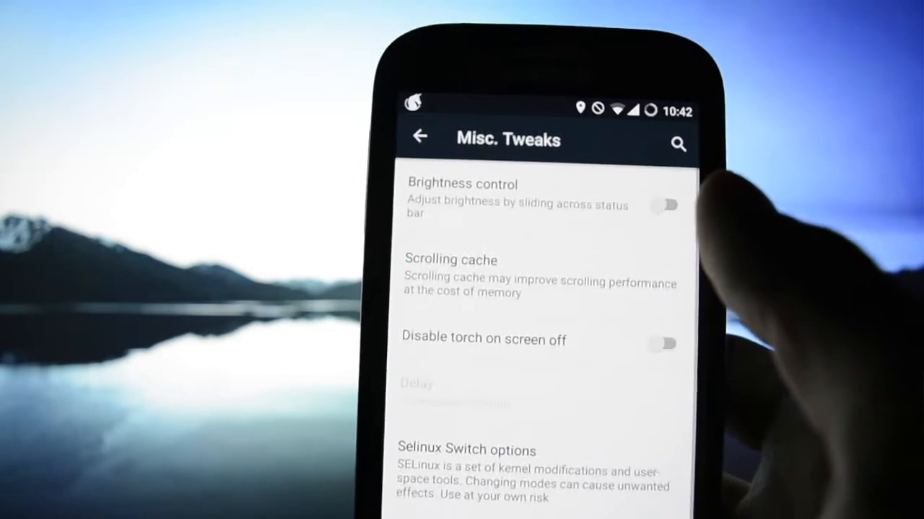
scroll("down", 3)
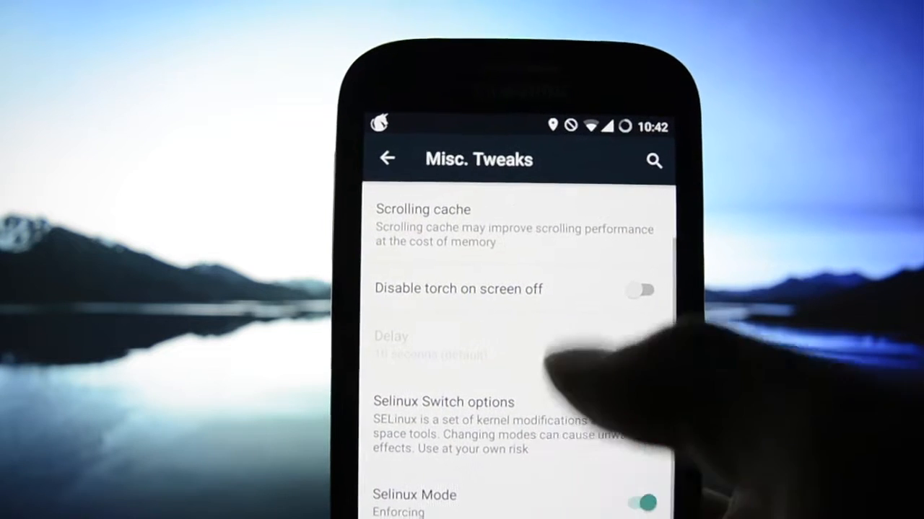
left_click(423, 209)
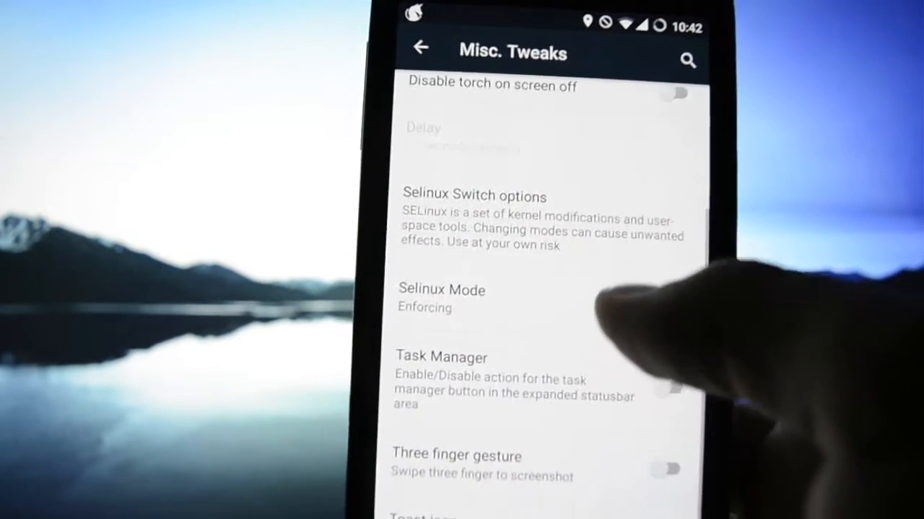
left_click(667, 276)
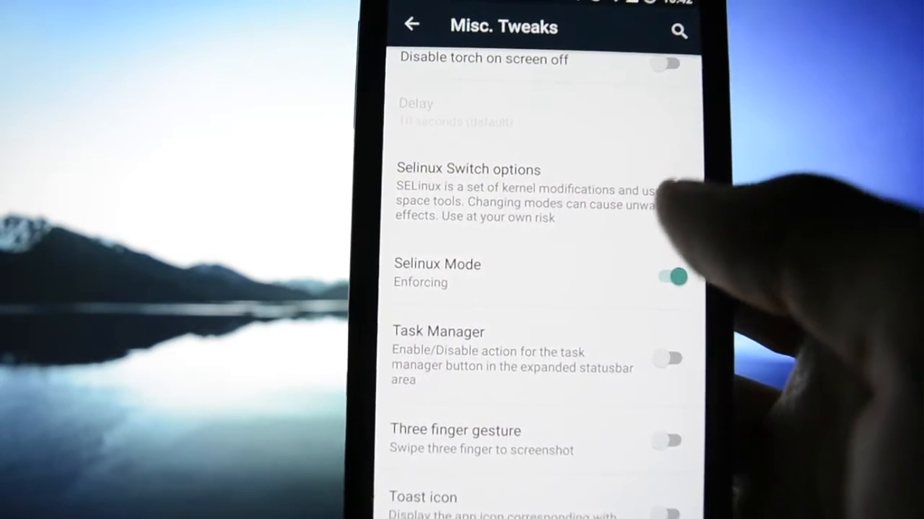
left_click(665, 359)
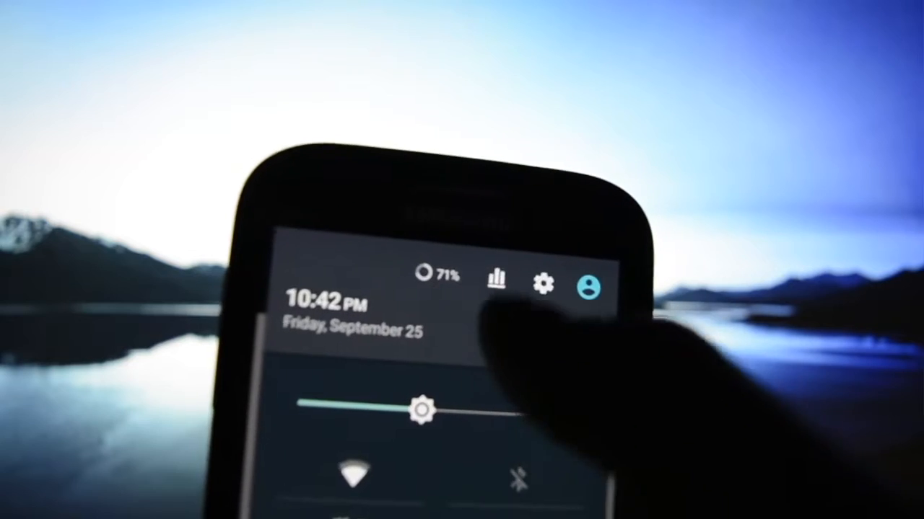
left_click(496, 279)
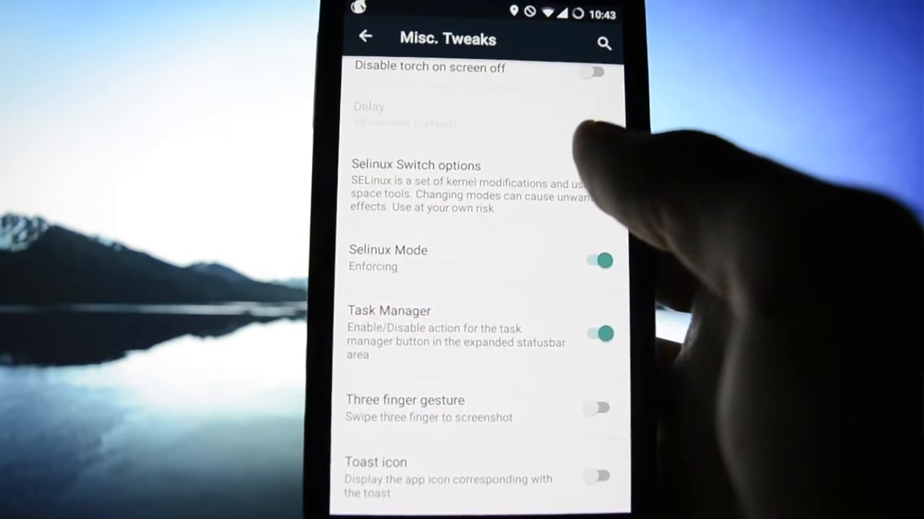
- Turn on the Three finger gesture toggle and grant superuser permission
left_click(597, 407)
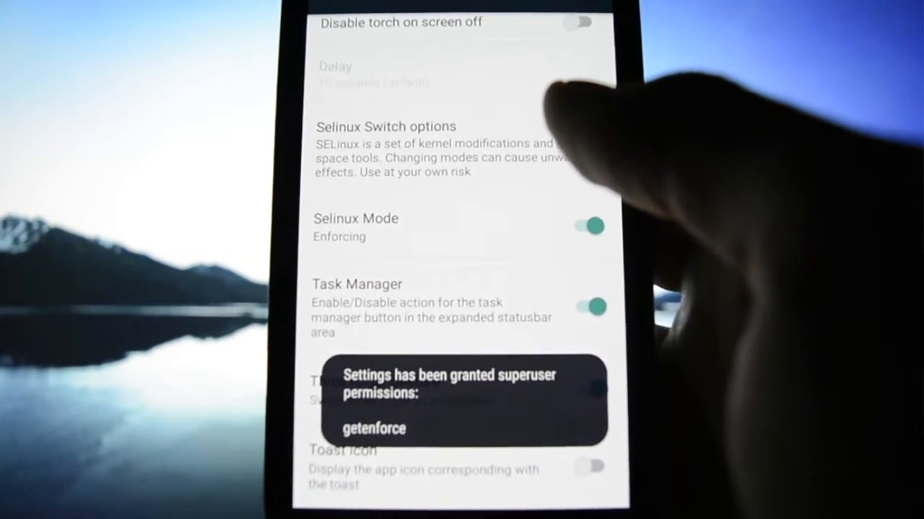
scroll("down", 3)
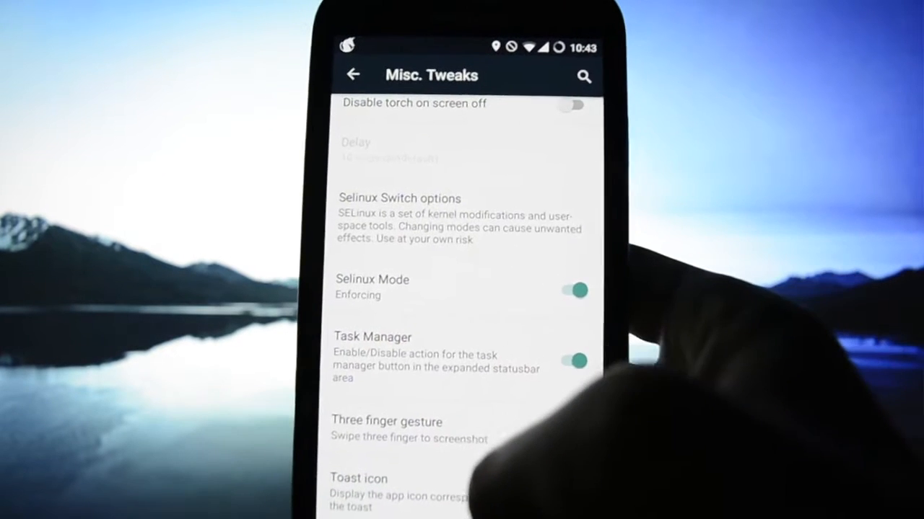
- Browse LCD Density and the Status Bar tab in Dirty Tweaks, then return to Settings
left_click(352, 75)
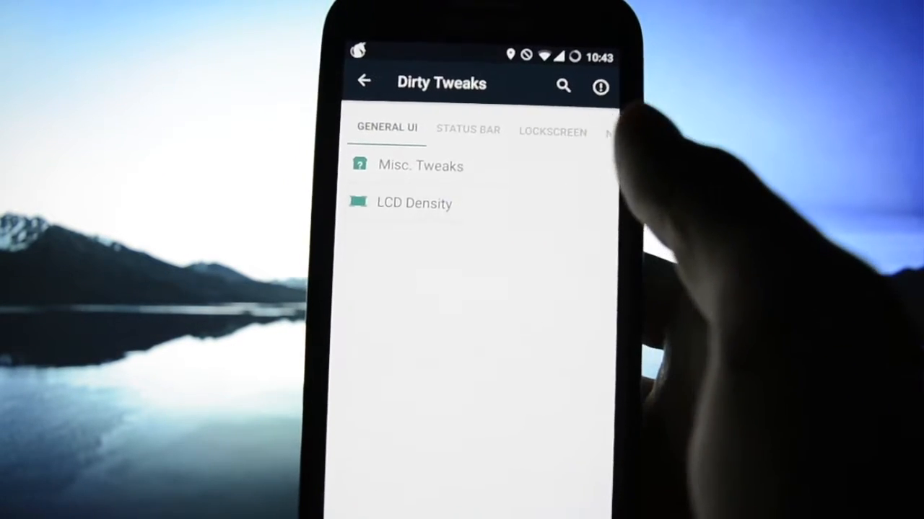
left_click(414, 203)
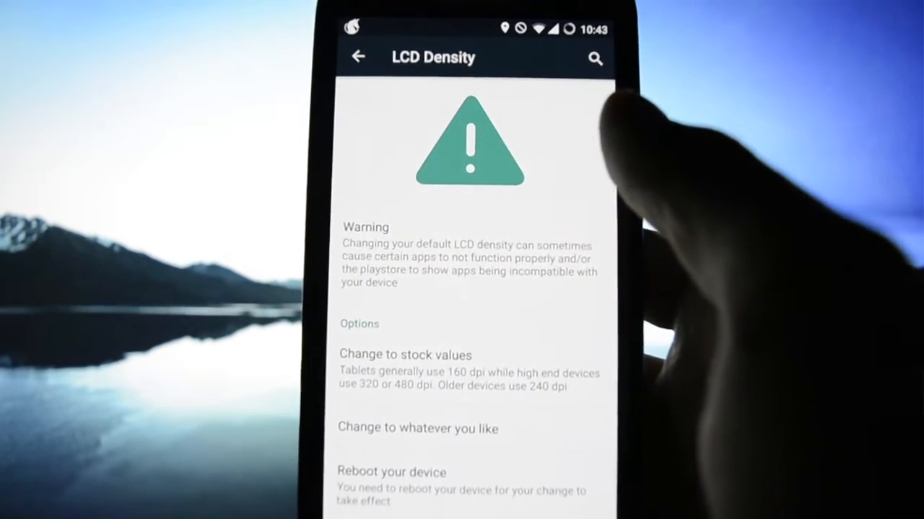
left_click(359, 58)
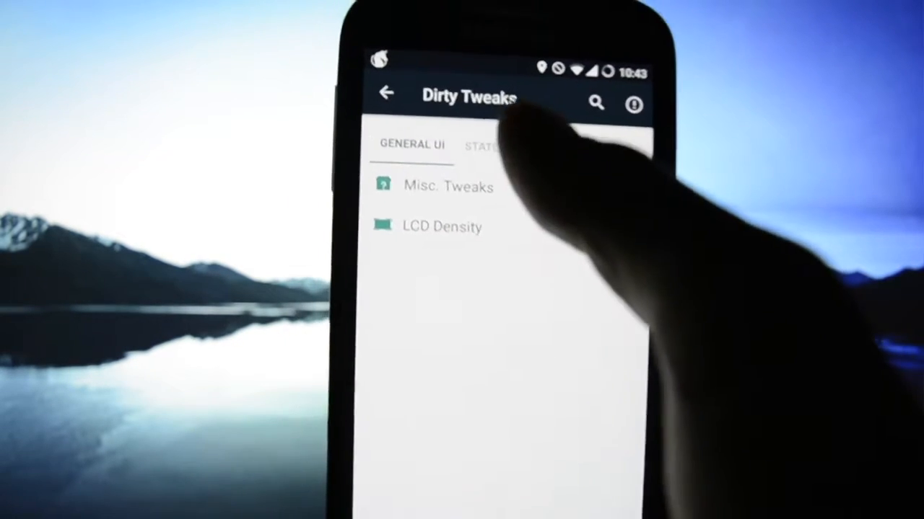
left_click(480, 147)
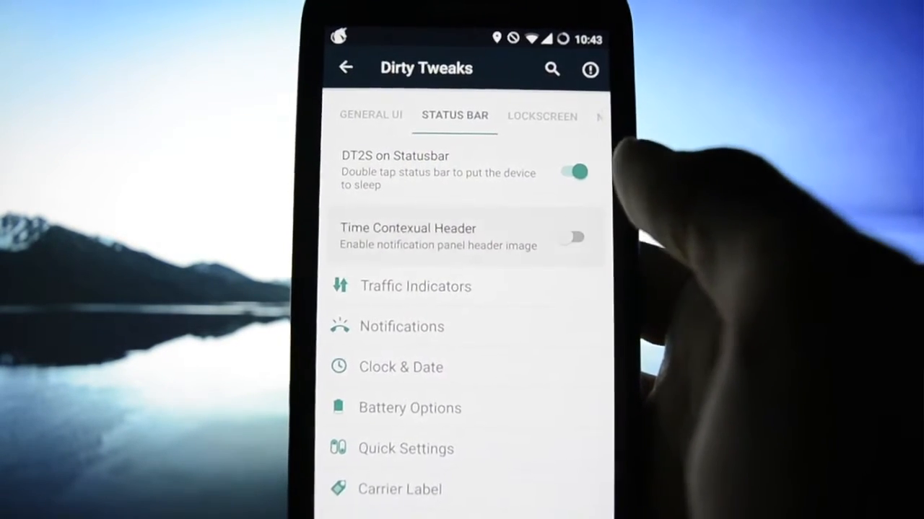
left_click(572, 237)
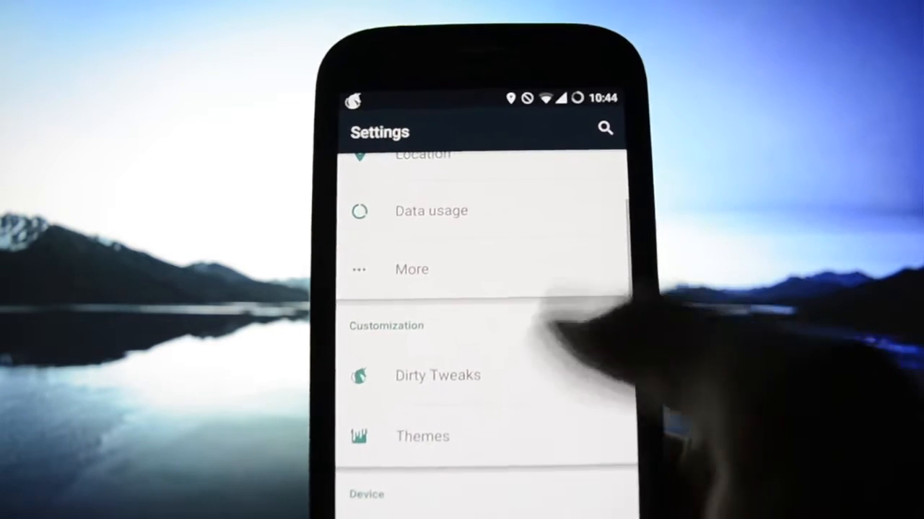
- Turn off automatic date & time and set the clock manually to 1:44 PM
scroll("down", 3)
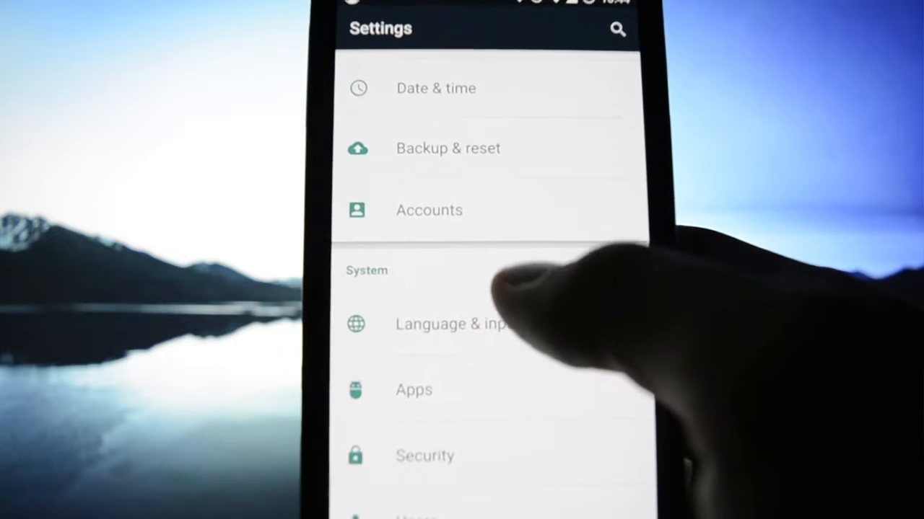
left_click(435, 88)
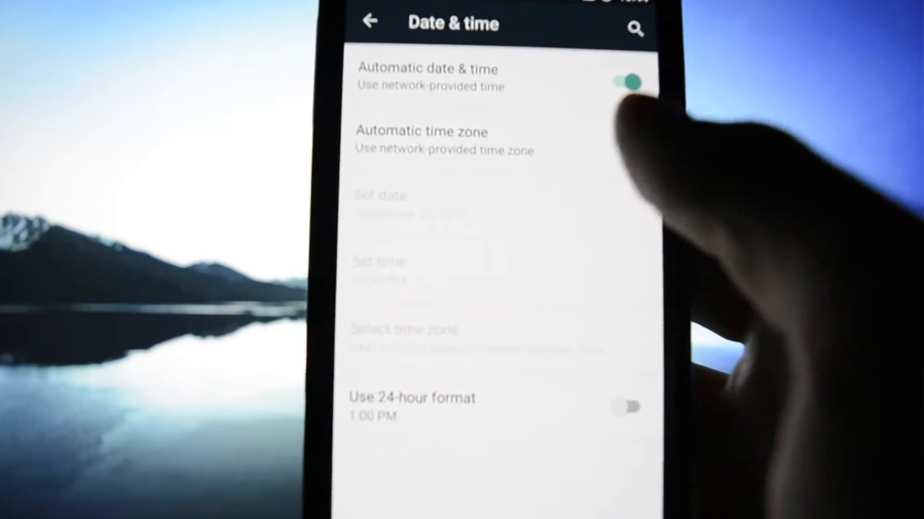
left_click(627, 79)
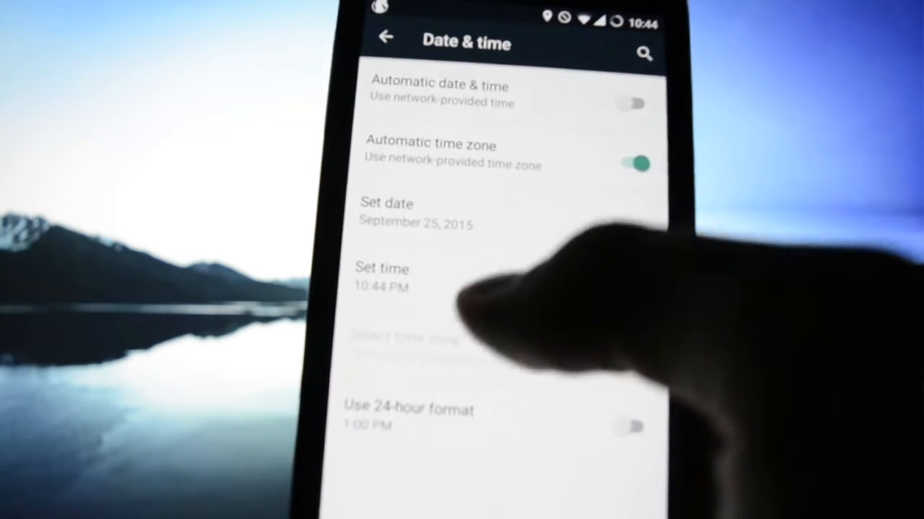
left_click(382, 278)
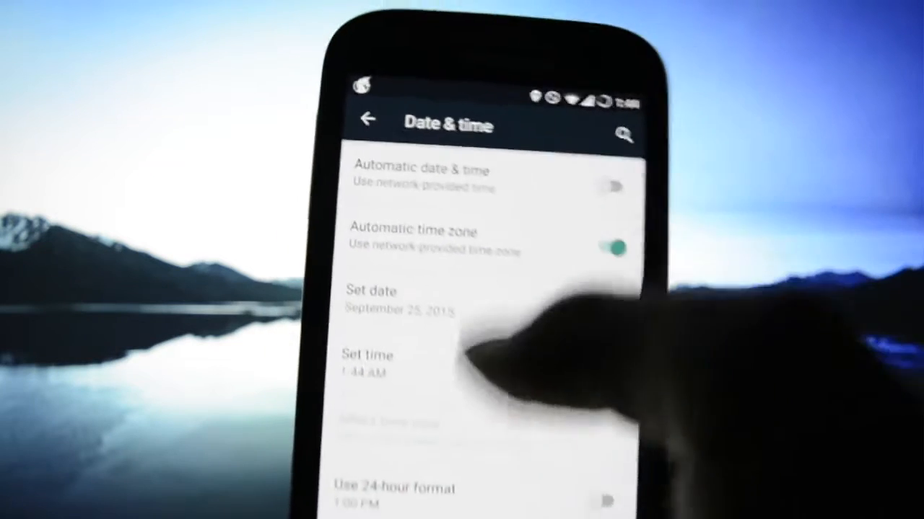
left_click(368, 364)
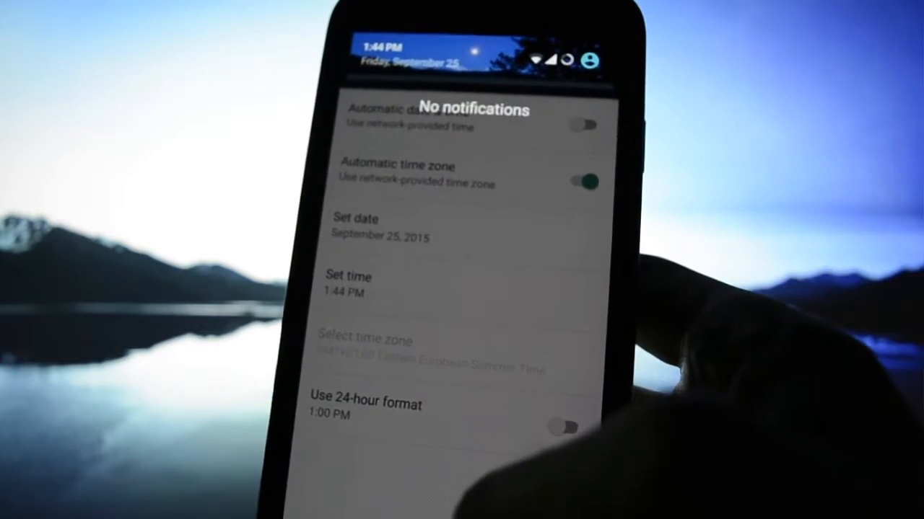
left_click(583, 125)
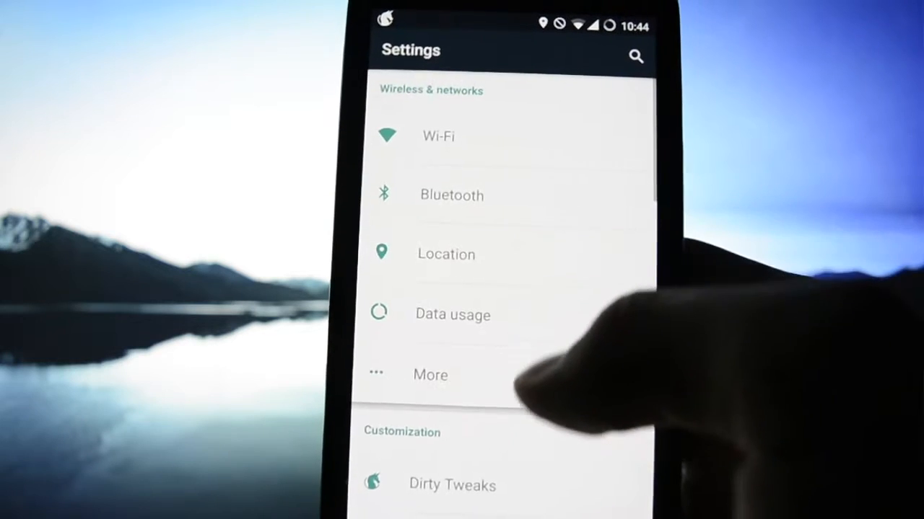
left_click(451, 485)
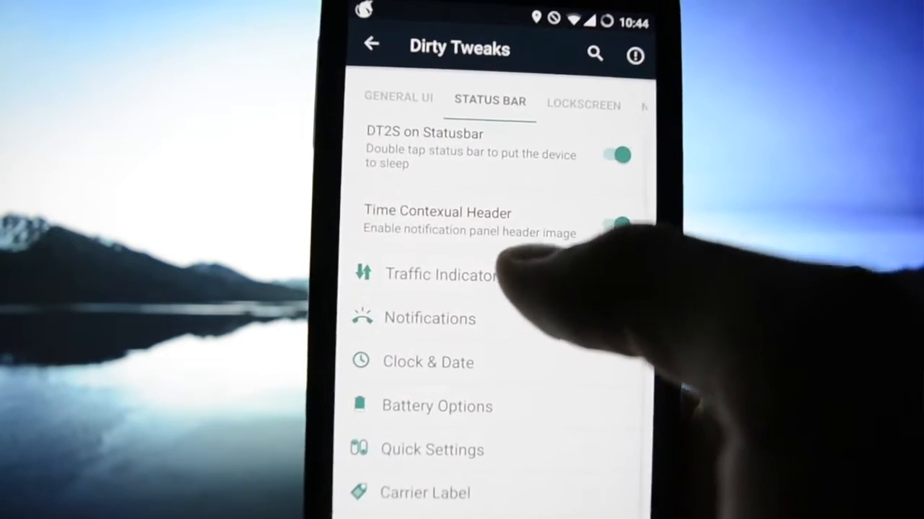
- View Traffic Indicators and Notifications pages, then open Clock & Date
left_click(442, 275)
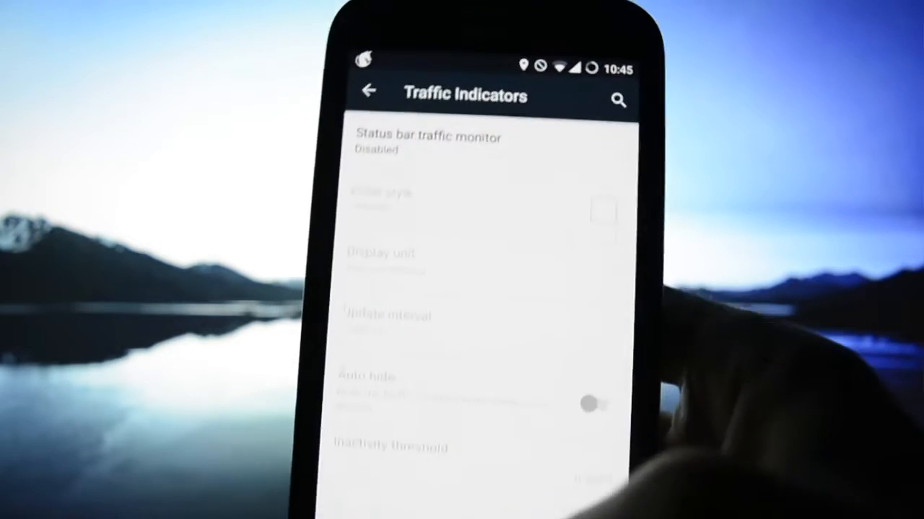
left_click(369, 91)
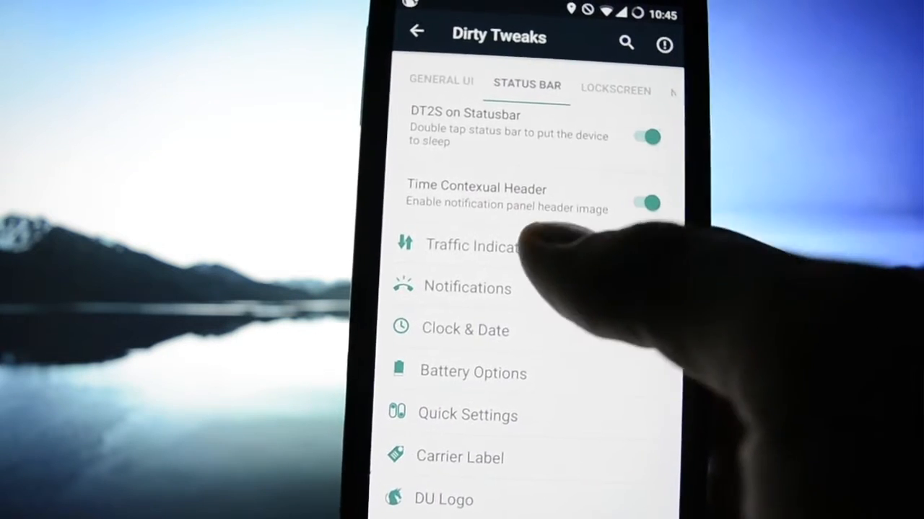
left_click(467, 287)
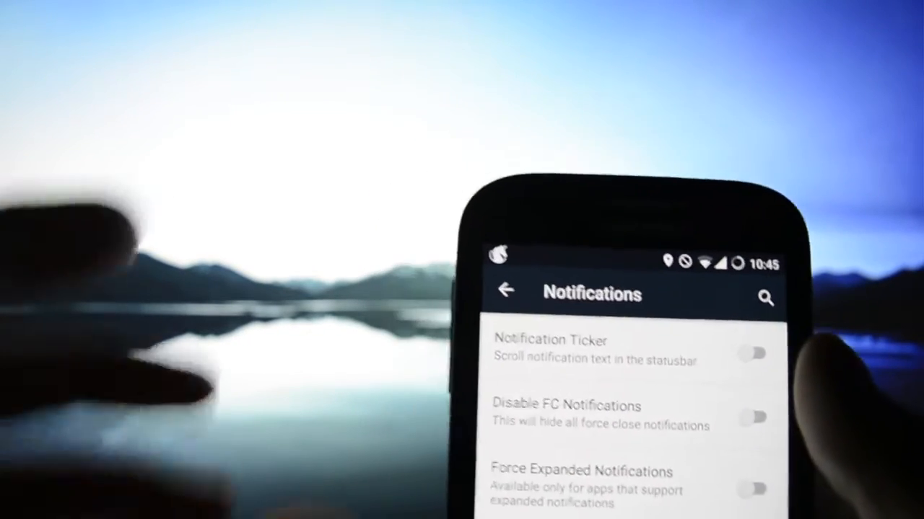
left_click(506, 289)
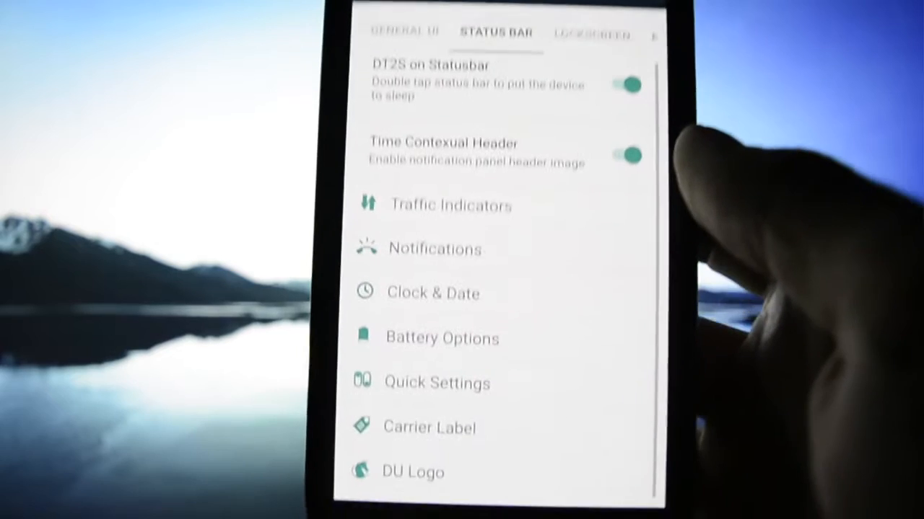
left_click(433, 293)
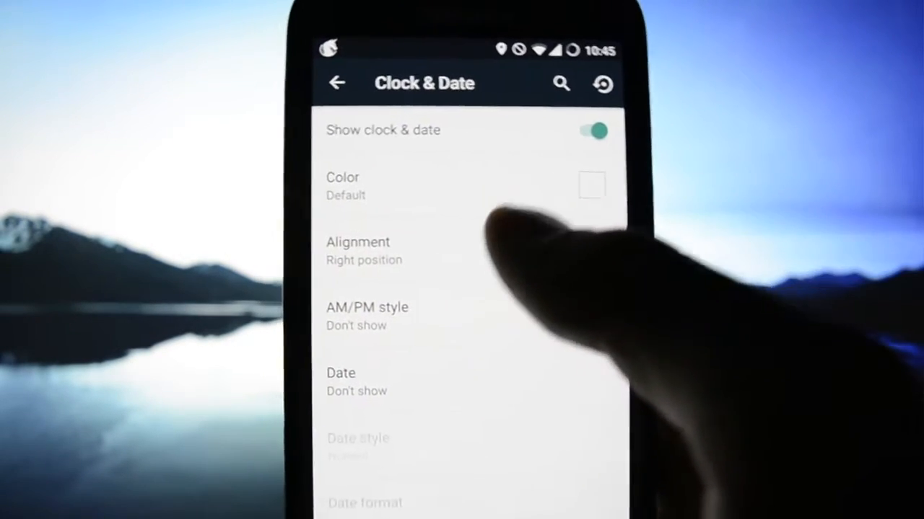
- Set clock alignment to Center, then browse Battery Options and return to Status Bar
left_click(364, 251)
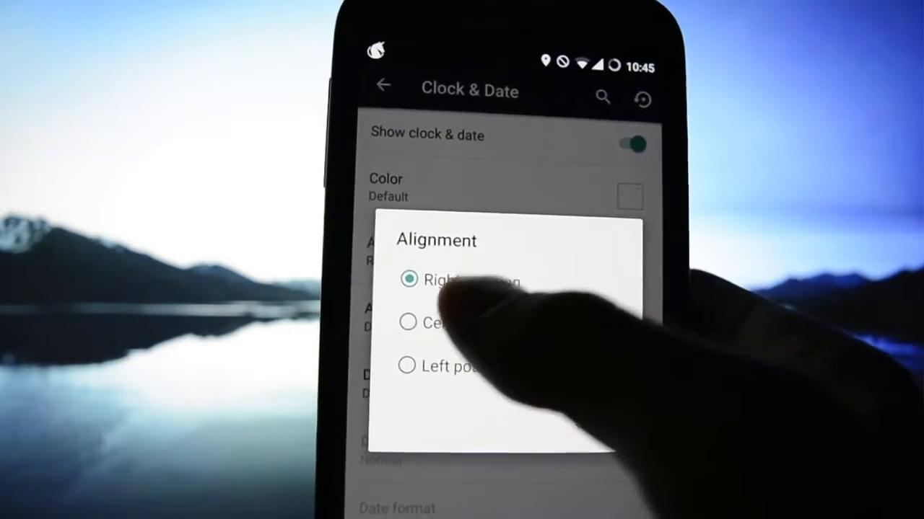
left_click(409, 322)
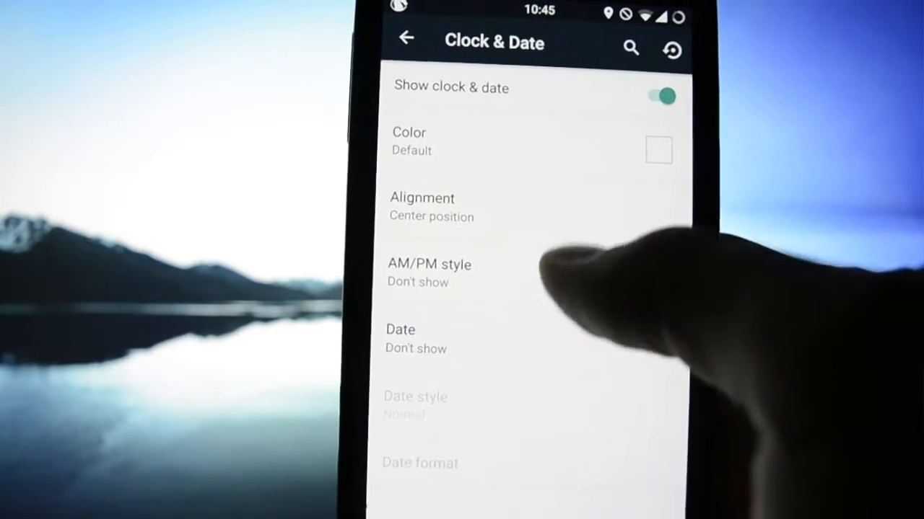
left_click(405, 37)
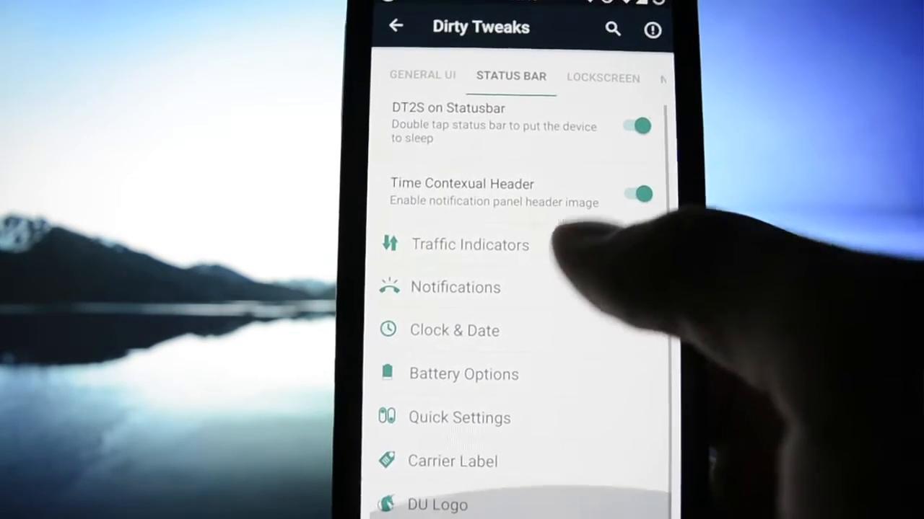
left_click(464, 374)
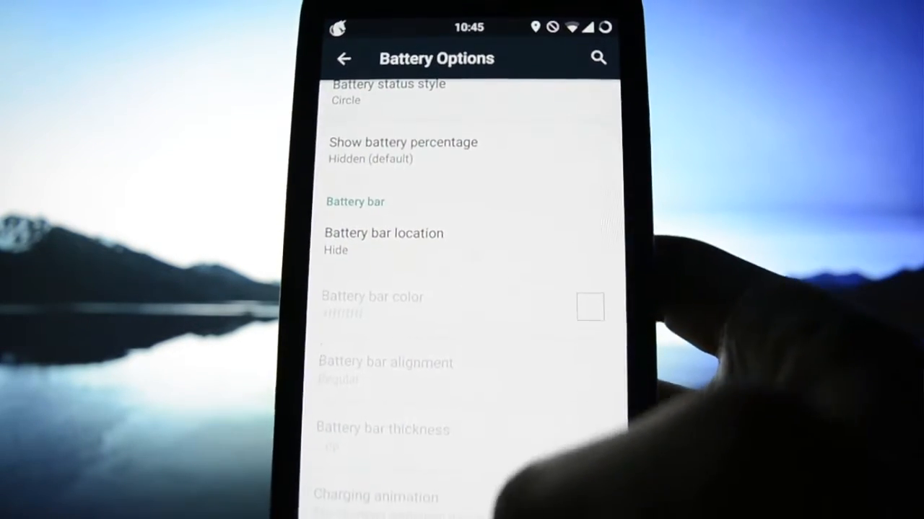
left_click(344, 59)
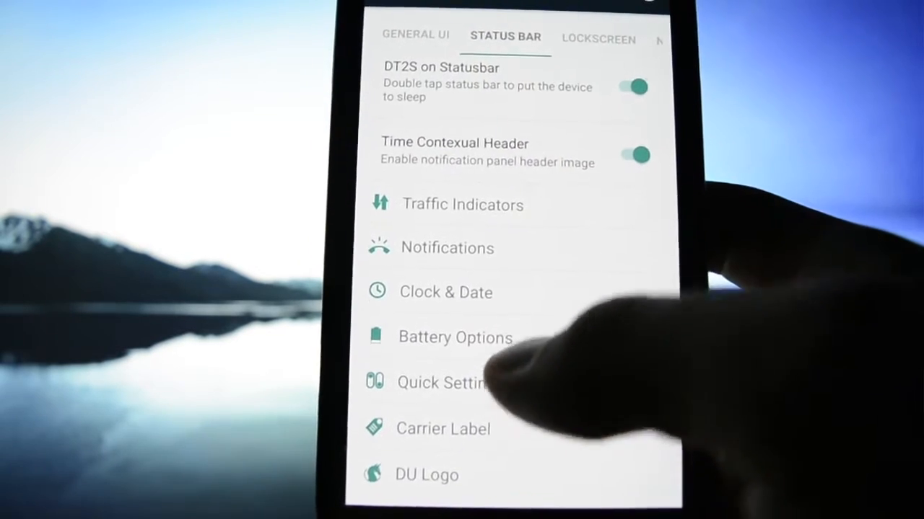
- Go to the Lockscreen tab and view the disabled Mid-Screen Shortcuts page
left_click(443, 382)
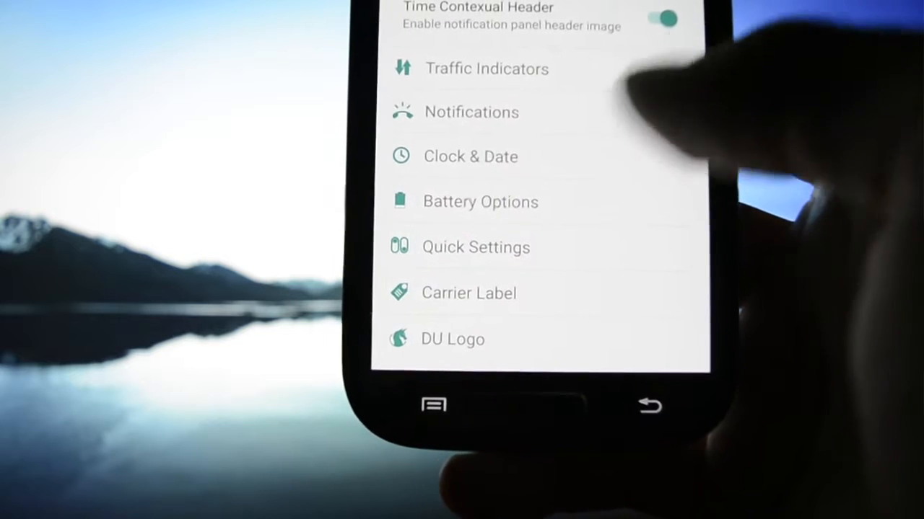
left_click(468, 293)
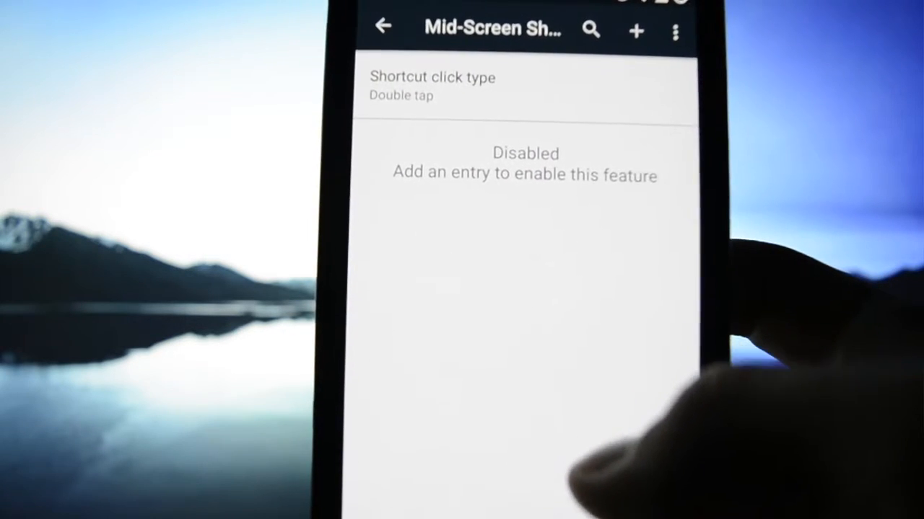
- Add Calculator as a mid-screen lockscreen shortcut, then recheck the shortcuts list and its overflow menu
left_click(431, 77)
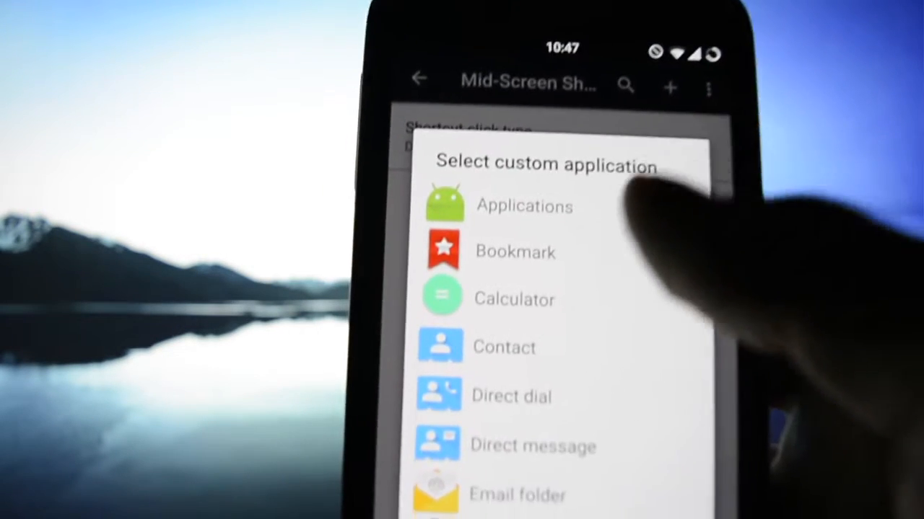
left_click(524, 205)
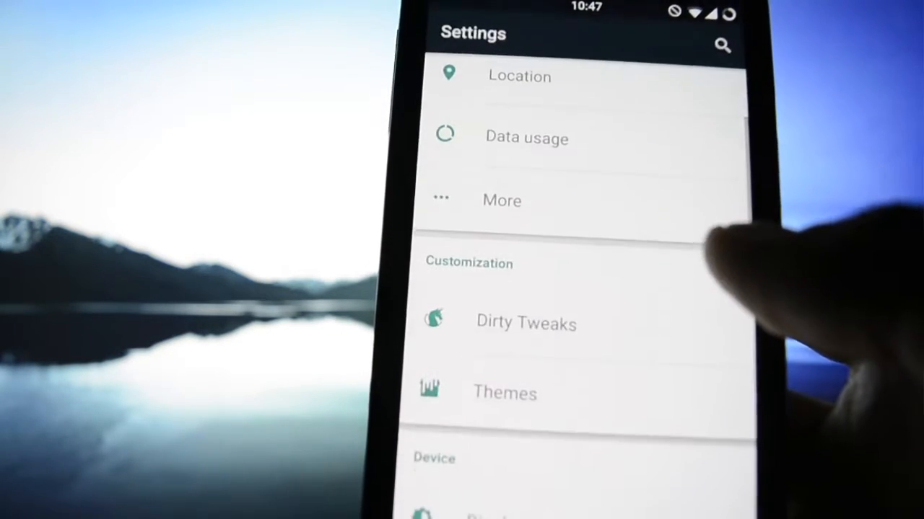
left_click(525, 323)
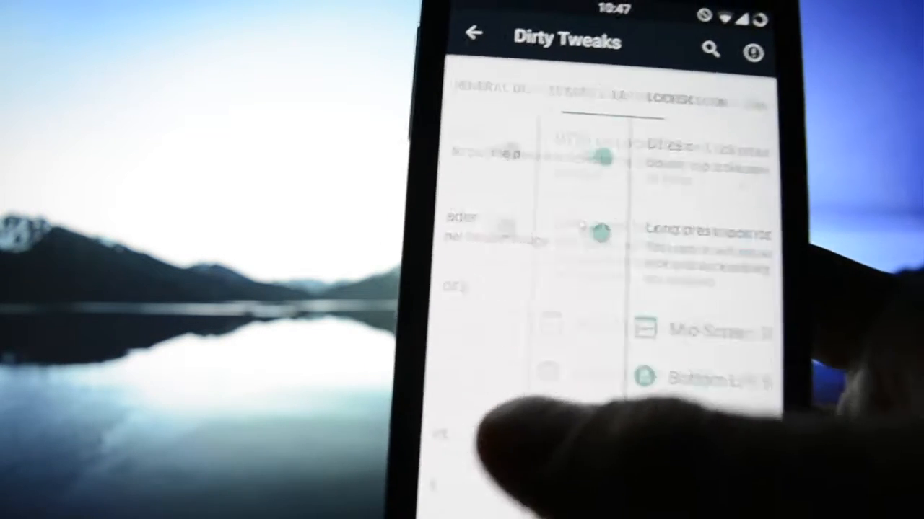
left_click(703, 330)
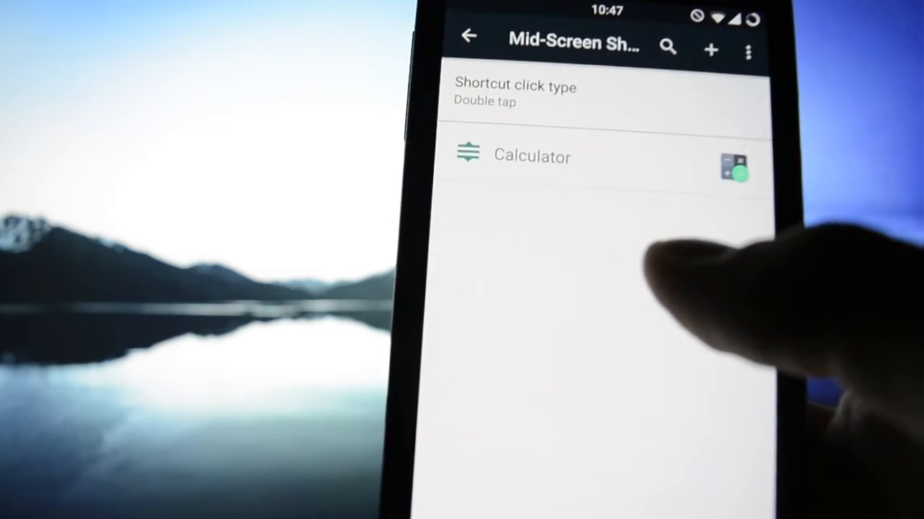
left_click(749, 49)
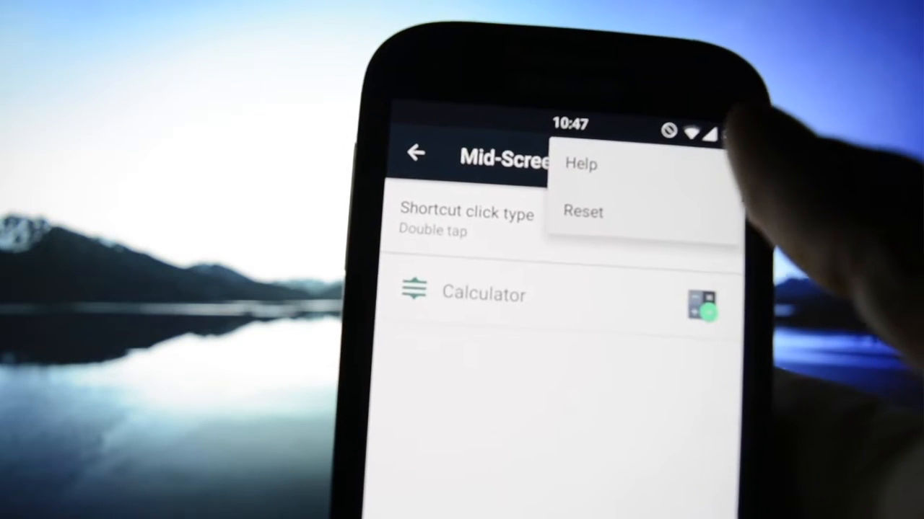
left_click(581, 163)
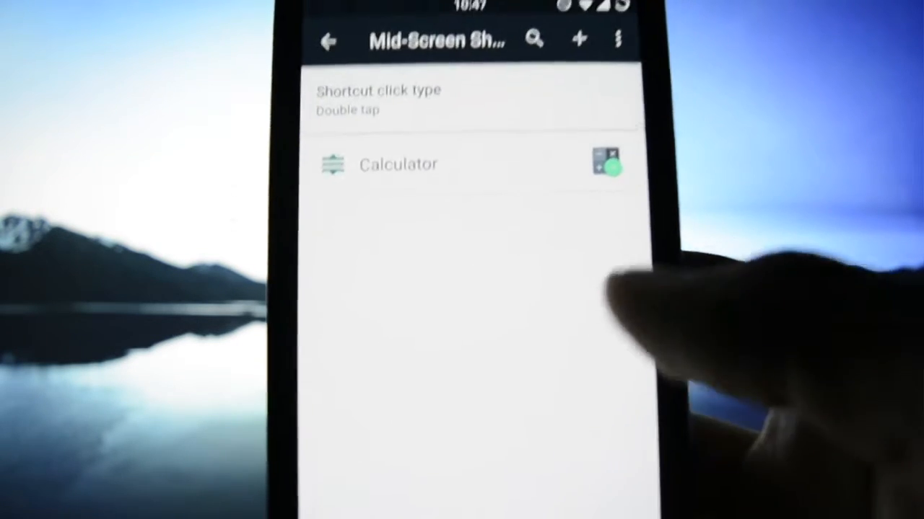
left_click(606, 163)
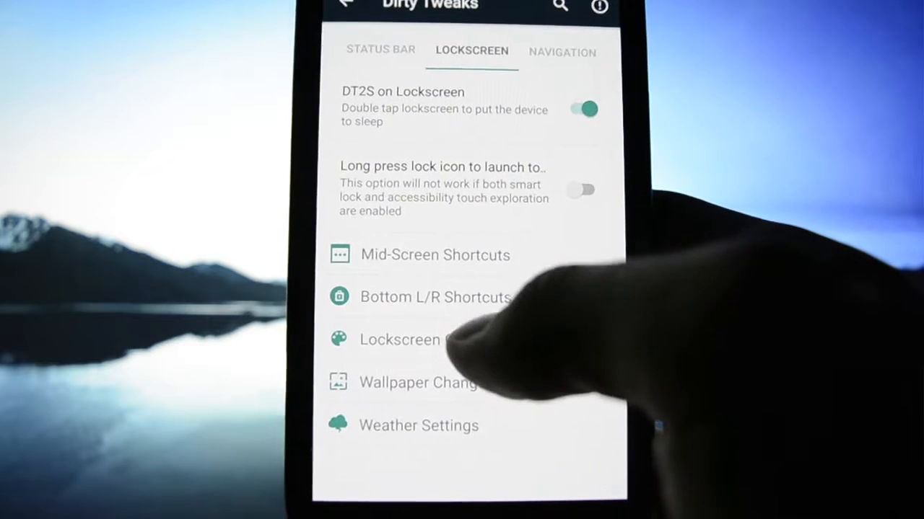
- View the lockscreen Wallpaper Changer page and return to the Dirty Tweaks options
left_click(399, 339)
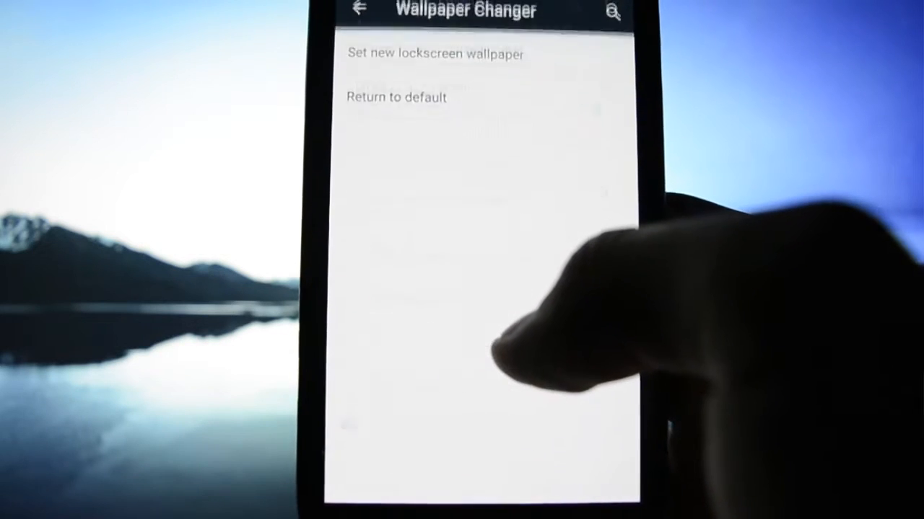
left_click(355, 10)
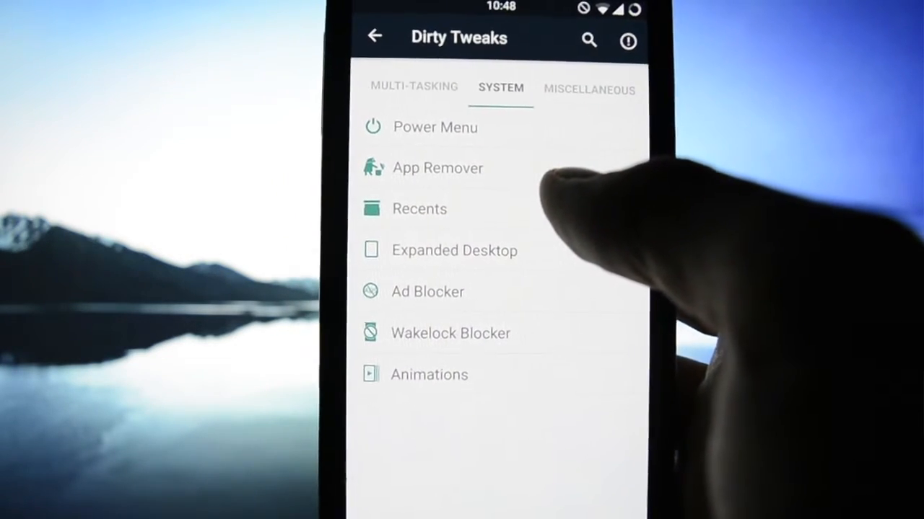
- Browse the Recents and Animations system options, then leave settings for the app drawer
left_click(420, 209)
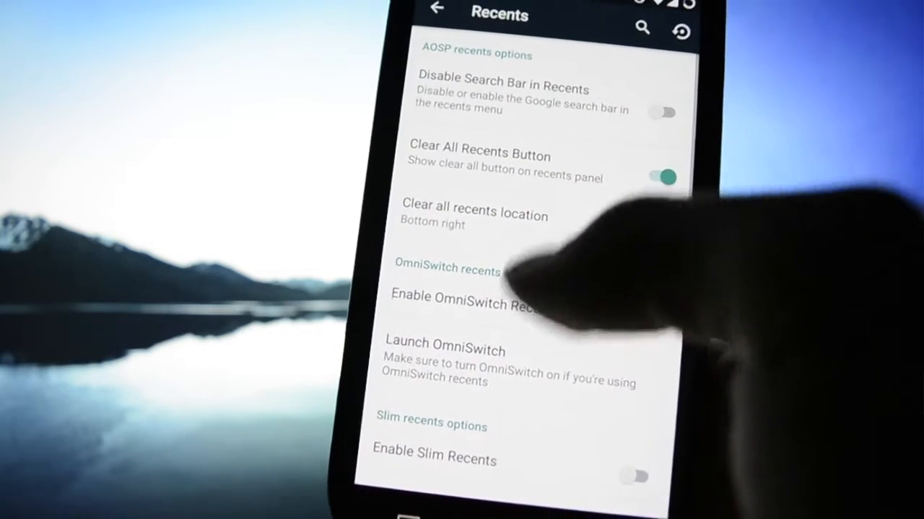
scroll("down", 3)
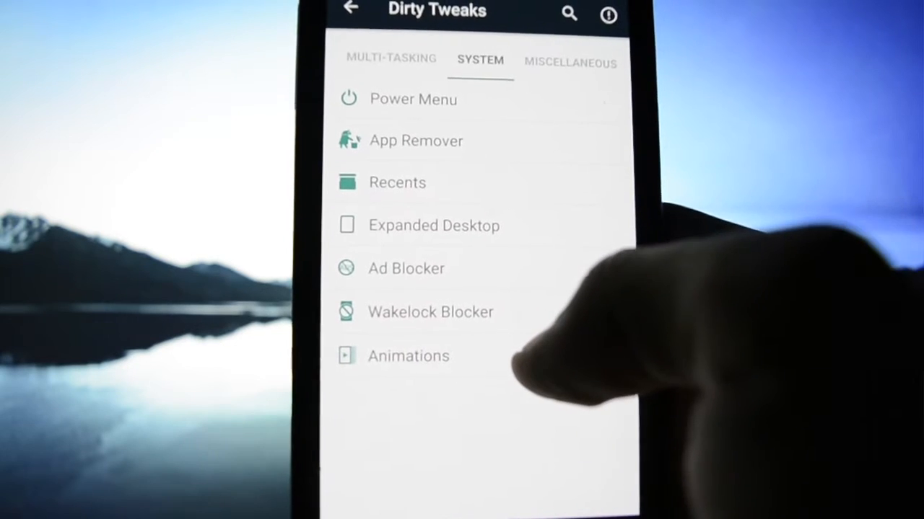
left_click(409, 356)
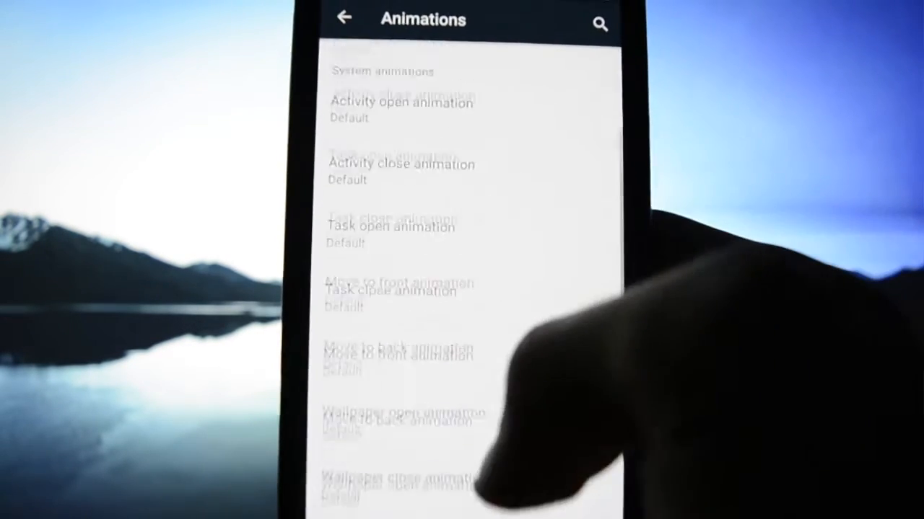
left_click(344, 17)
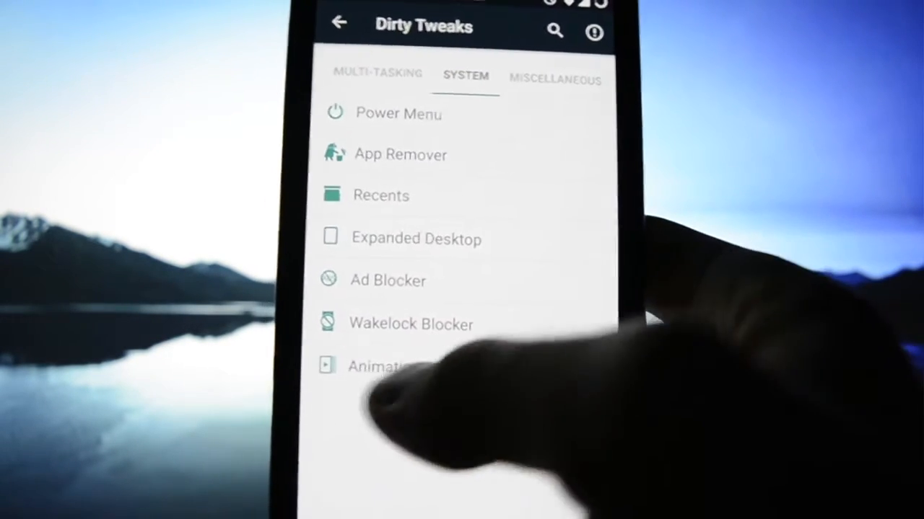
left_click(554, 79)
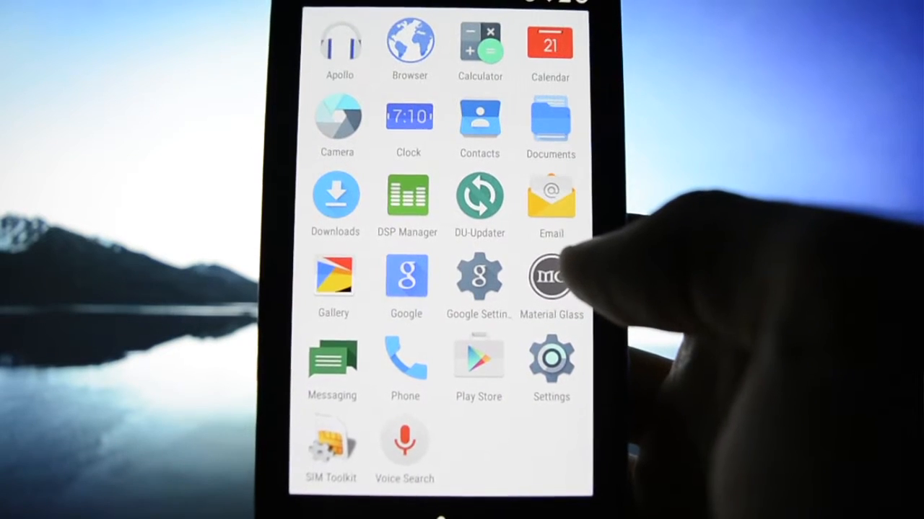
- Close the app drawer to the home screen, reopen the app list, and launch Phone
left_click(479, 198)
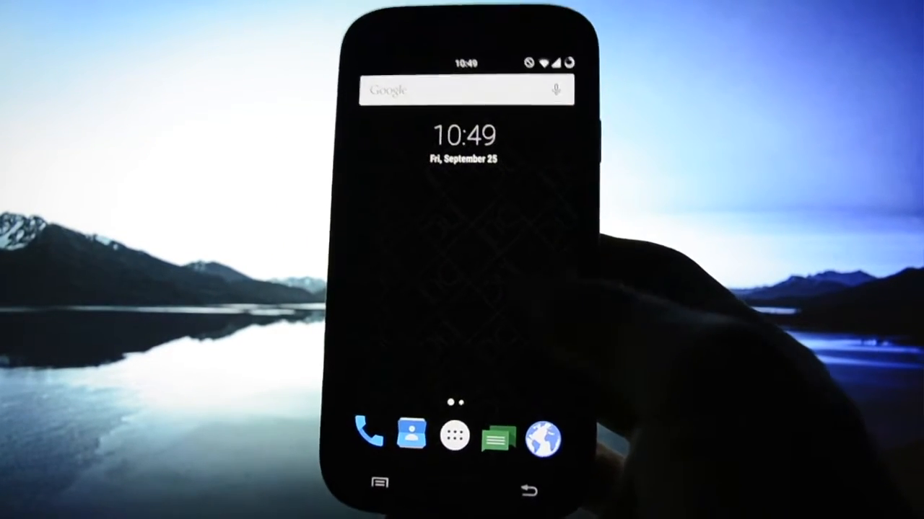
left_click(455, 435)
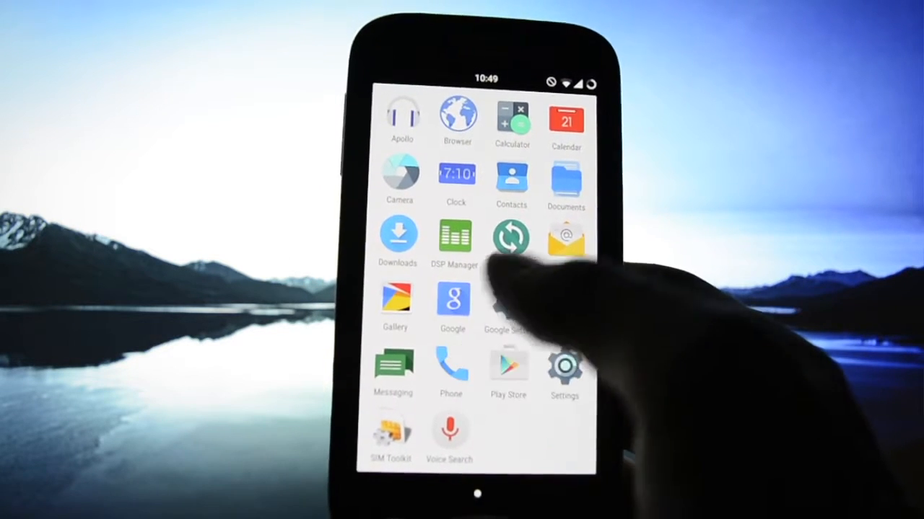
left_click(450, 365)
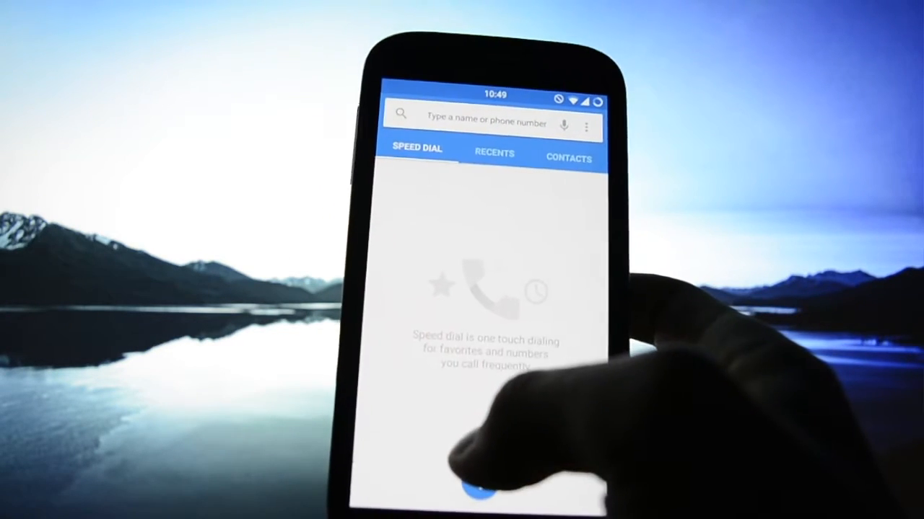